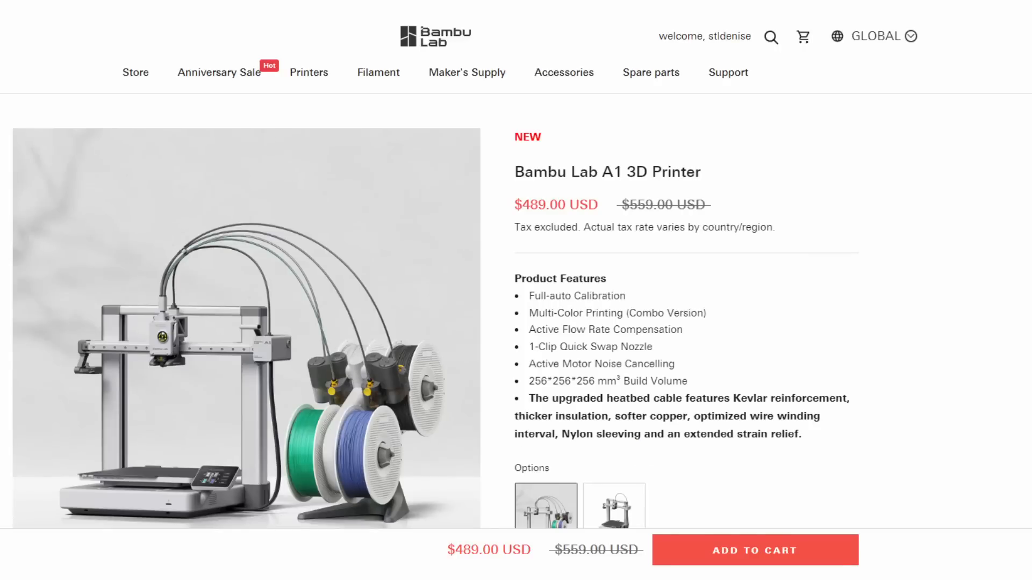
Show the A1 Control page with nozzle and bed temperatures and fan speed.
{"action": "scroll", "scroll_direction": "down", "scroll_amount": 3}
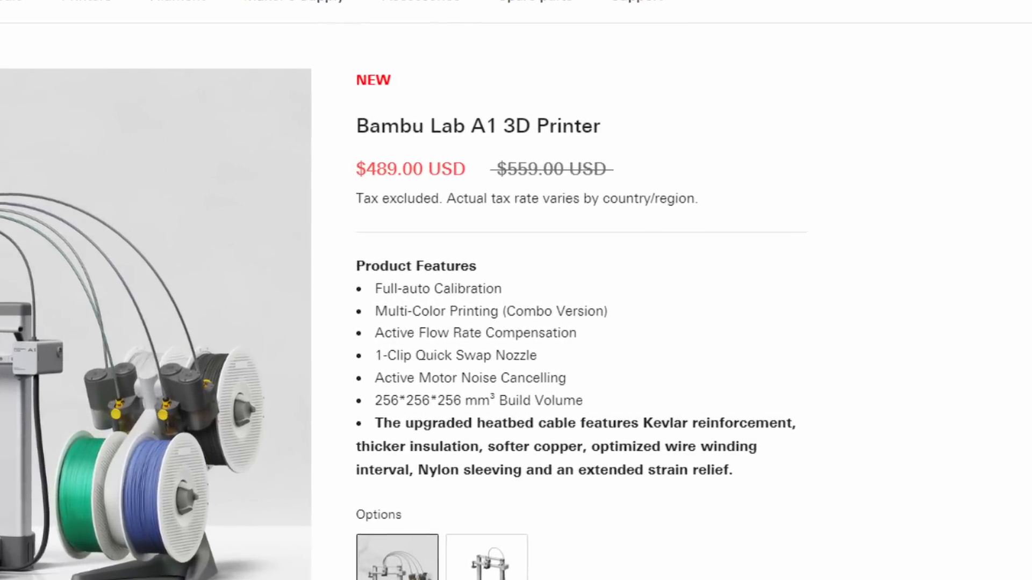
{"action": "scroll", "scroll_direction": "down", "scroll_amount": 3}
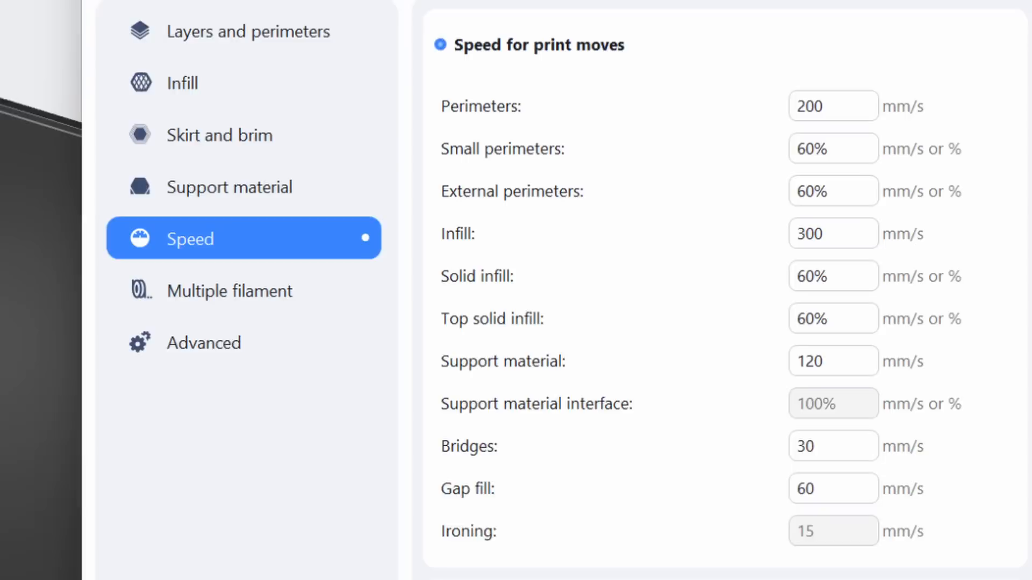
{"action": "scroll", "scroll_direction": "down", "scroll_amount": 3}
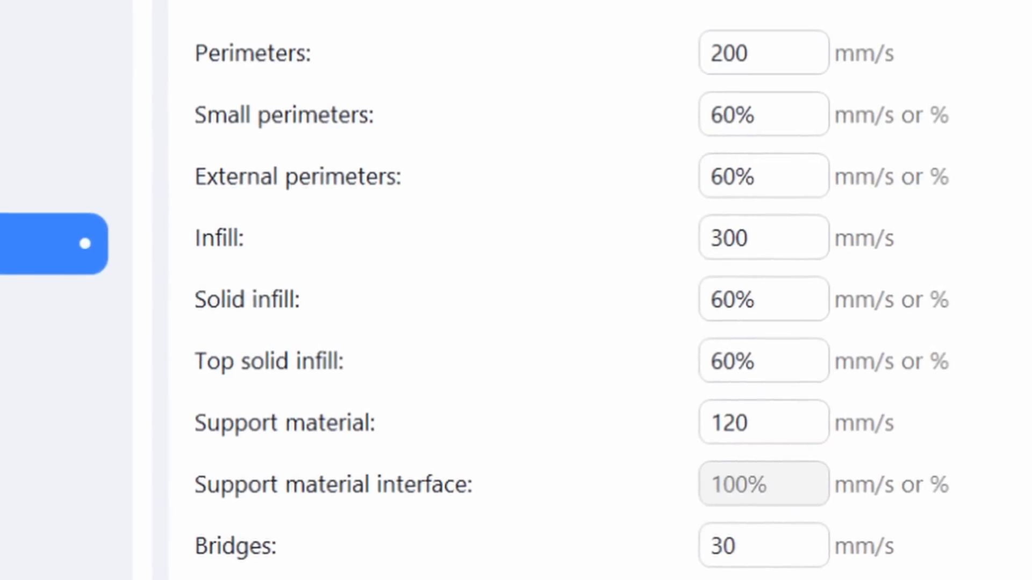
{"action": "scroll", "scroll_direction": "down", "scroll_amount": 3}
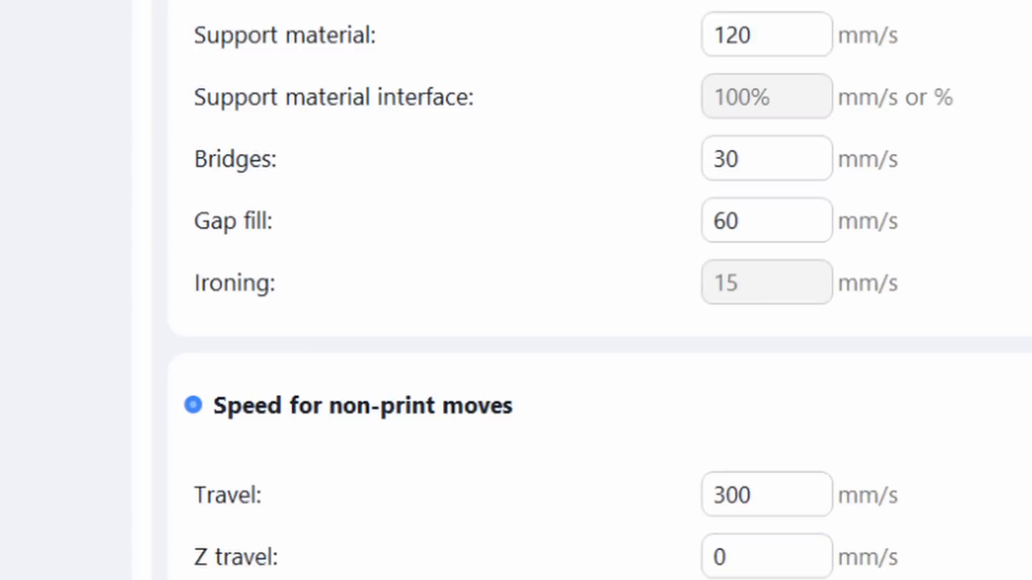
{"action": "scroll", "scroll_direction": "down", "scroll_amount": 3}
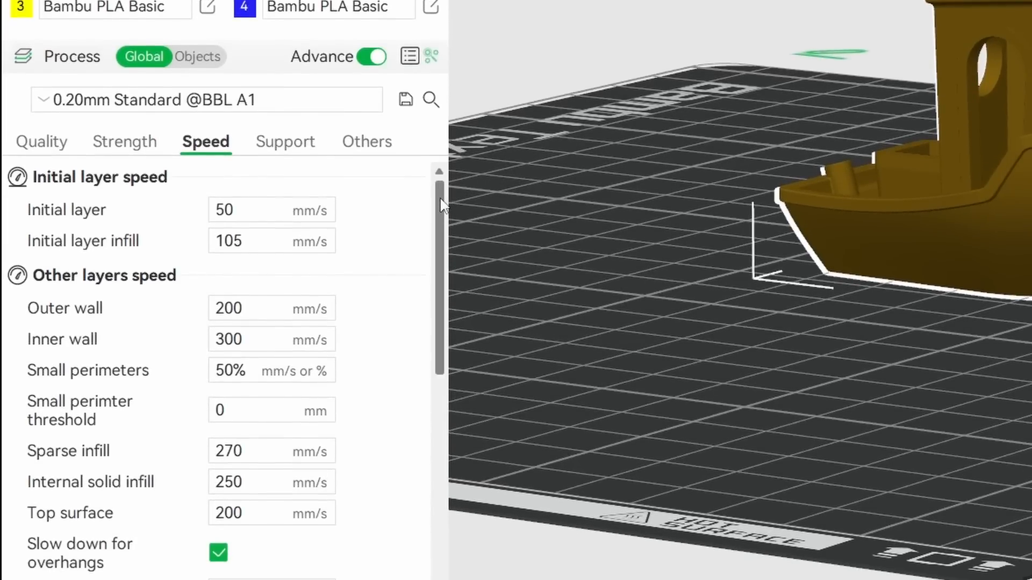
{"action": "scroll", "scroll_direction": "down", "scroll_amount": 3}
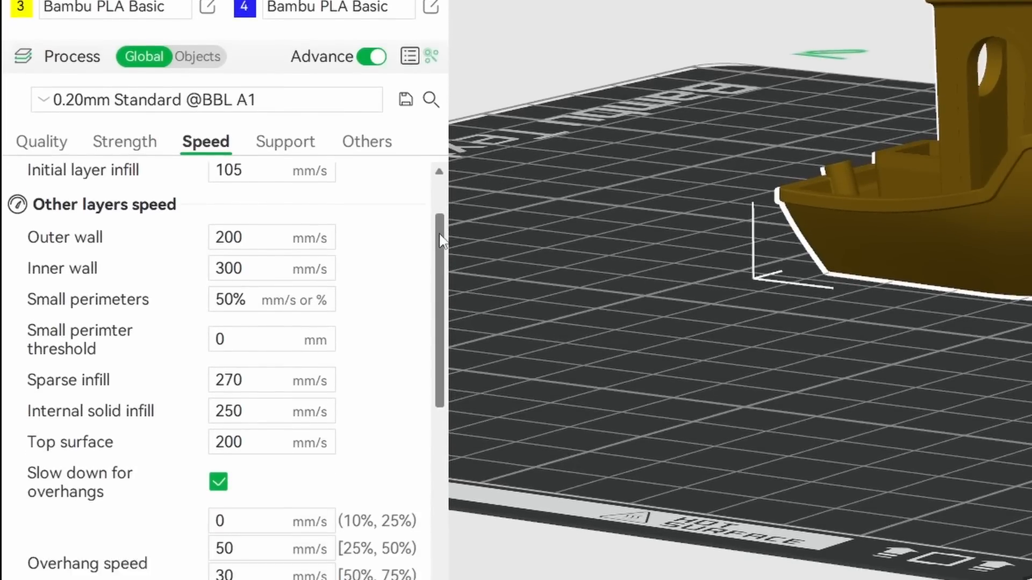
{"action": "scroll", "scroll_direction": "down", "scroll_amount": 3}
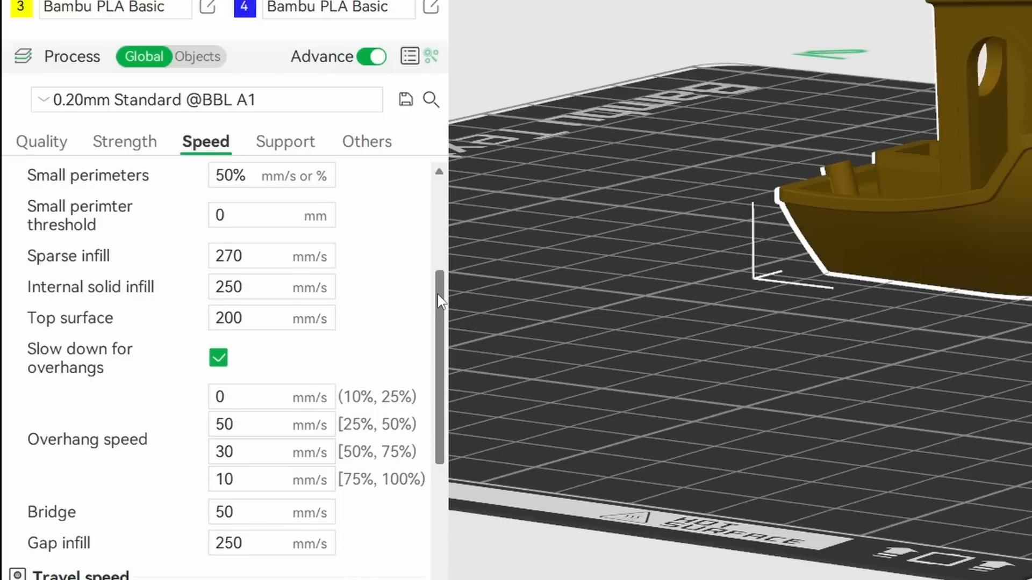
{"action": "scroll", "scroll_direction": "down", "scroll_amount": 3}
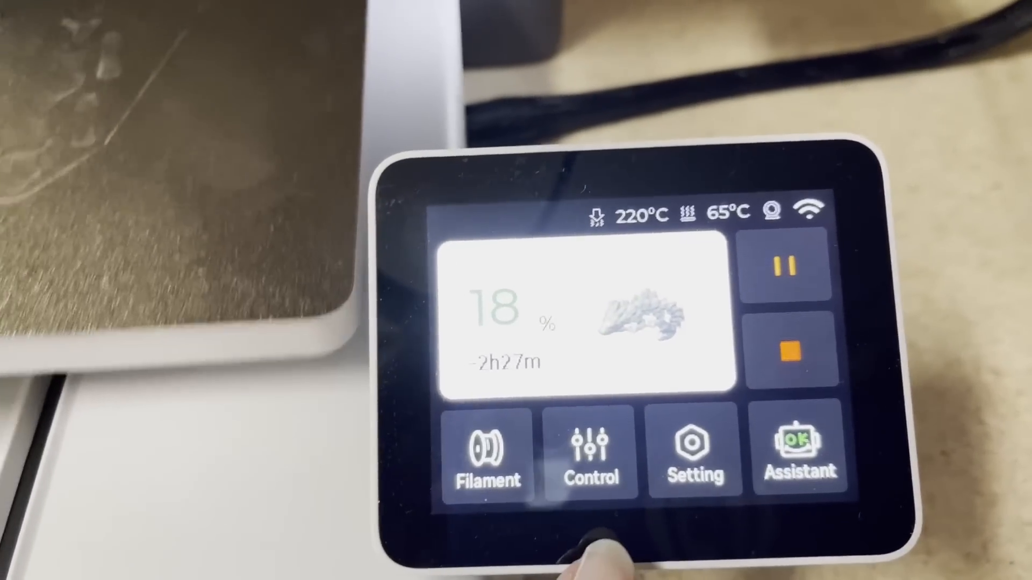
{"action": "left_click", "coordinate": [590, 454]}
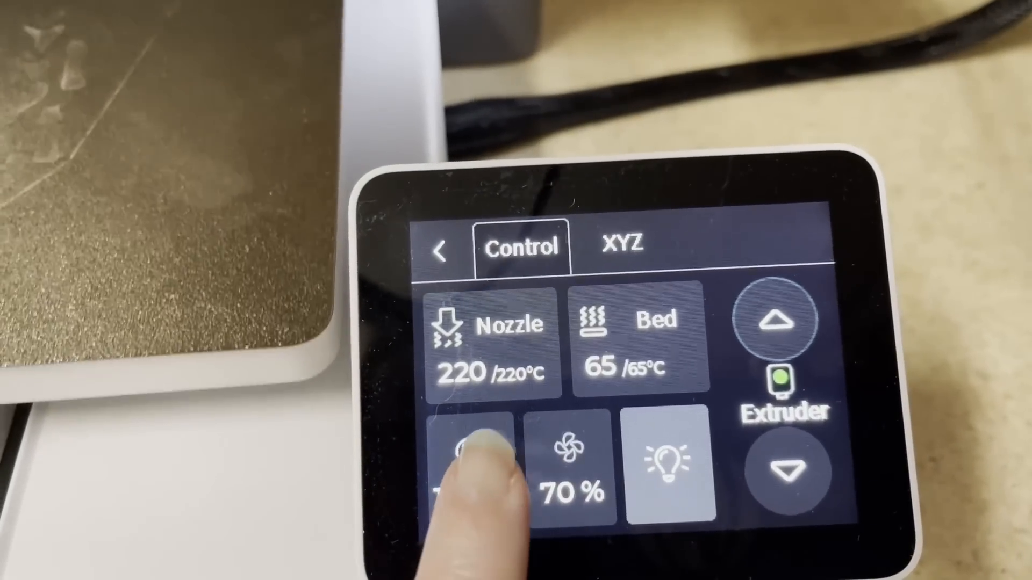
{"action": "left_click", "coordinate": [467, 467]}
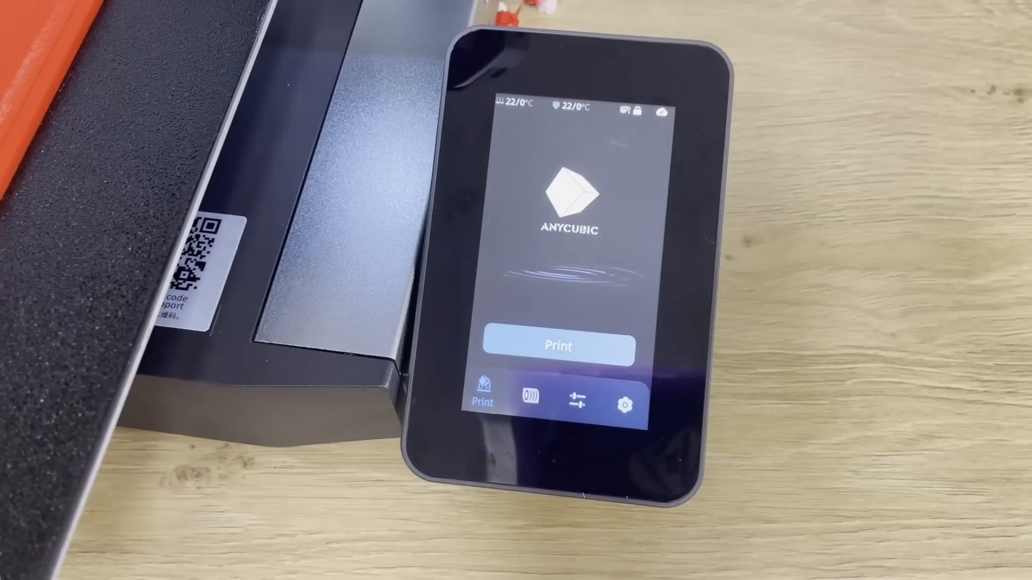
On the Kobra 3, open Drying time and try the PETG and ASA & HIPS presets (55 °C, 8 h).
{"action": "left_click", "coordinate": [530, 400]}
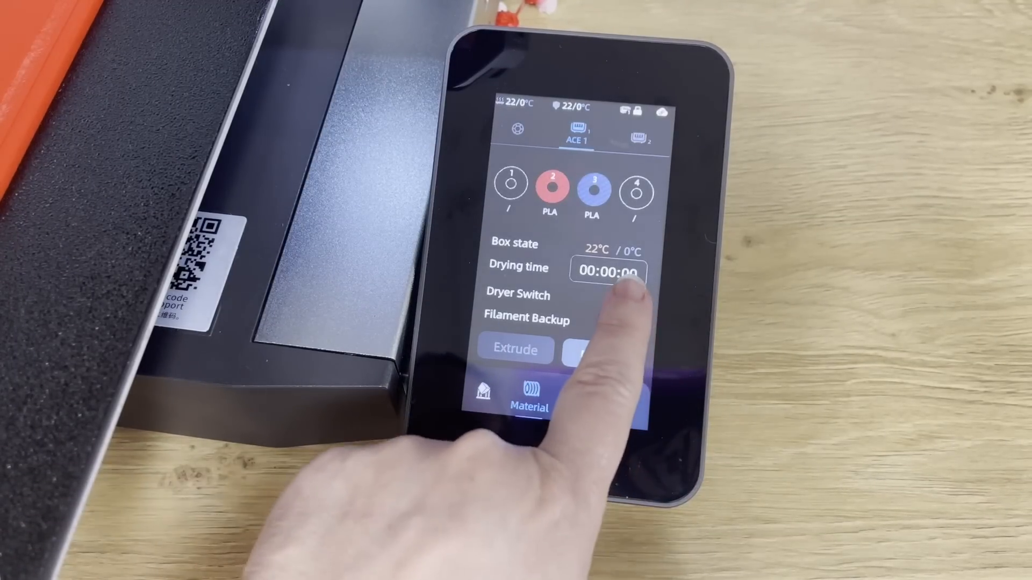
{"action": "left_click", "coordinate": [608, 272]}
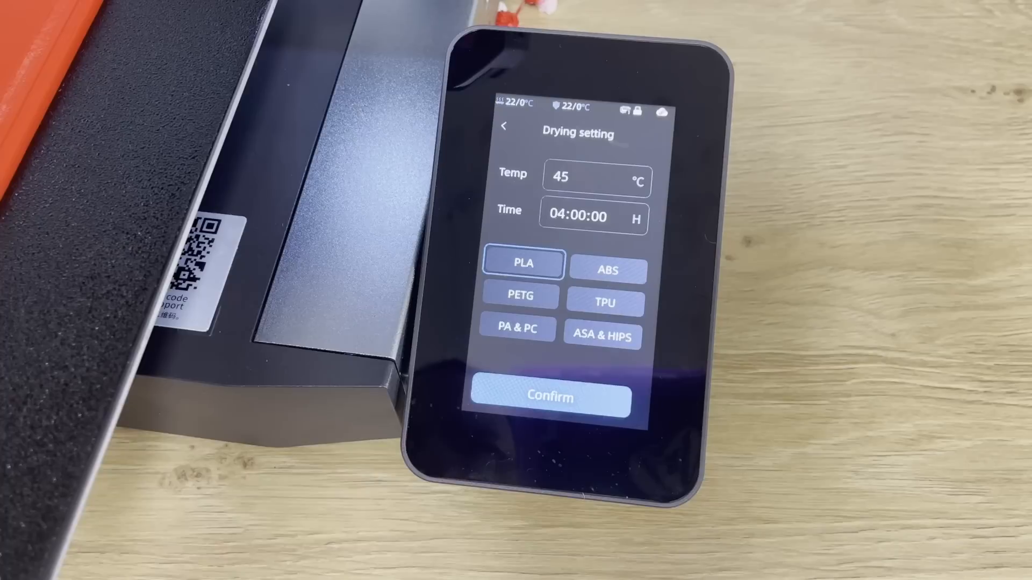
{"action": "left_click", "coordinate": [519, 295]}
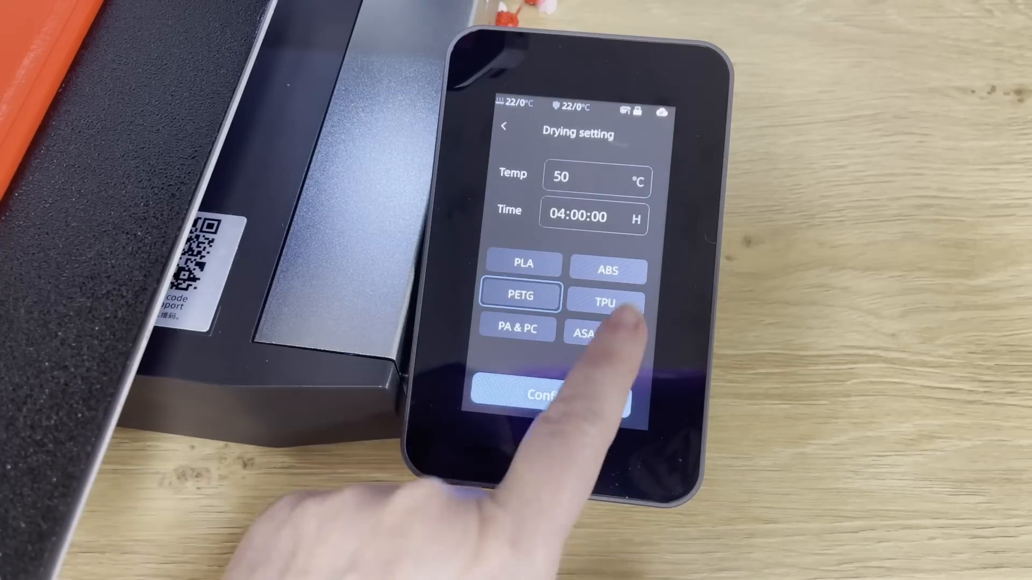
{"action": "left_click", "coordinate": [604, 302]}
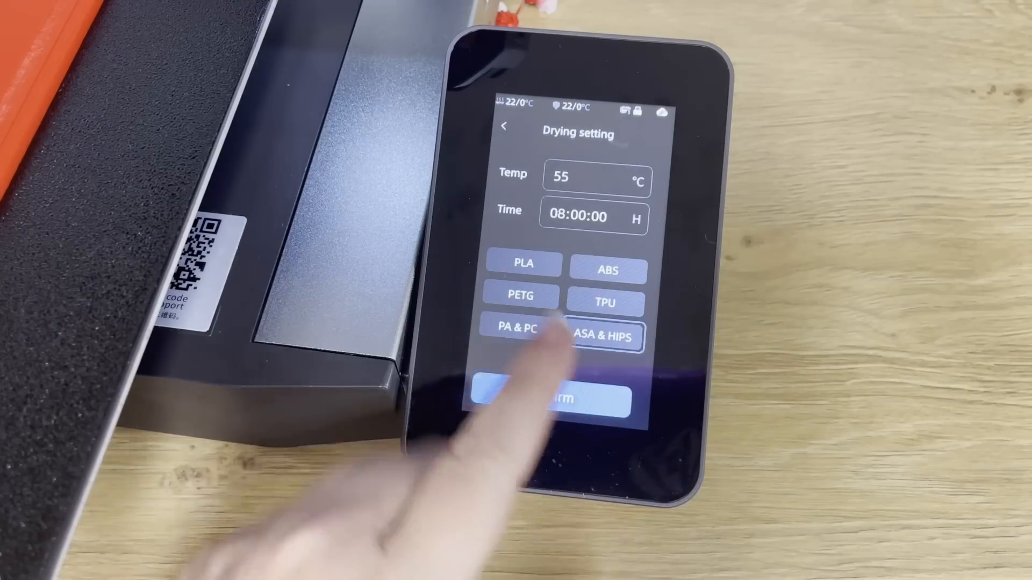
{"action": "left_click", "coordinate": [578, 400]}
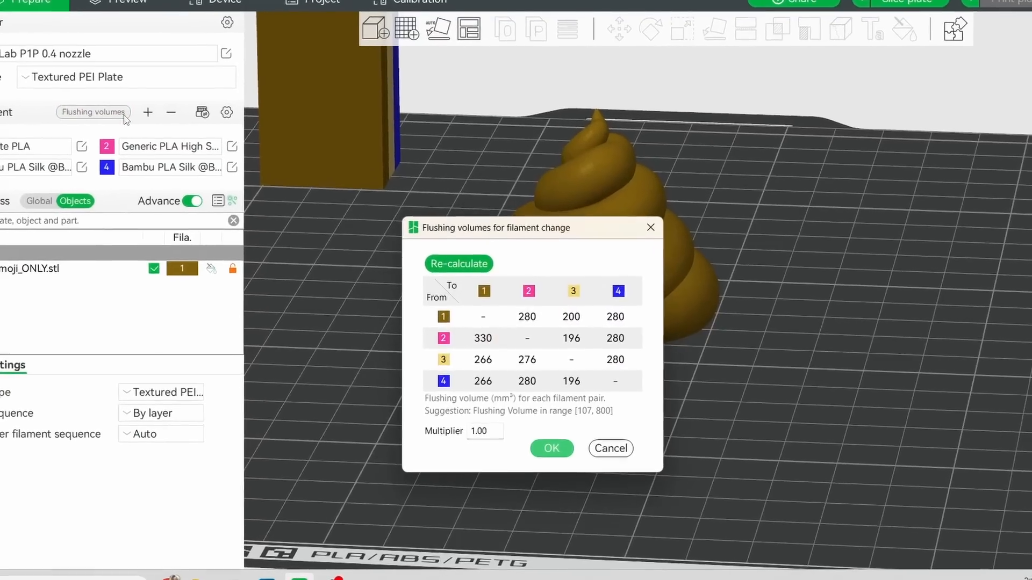
Set the flushing volumes multiplier to 0.6 and confirm.
{"action": "type", "text": ".6"}
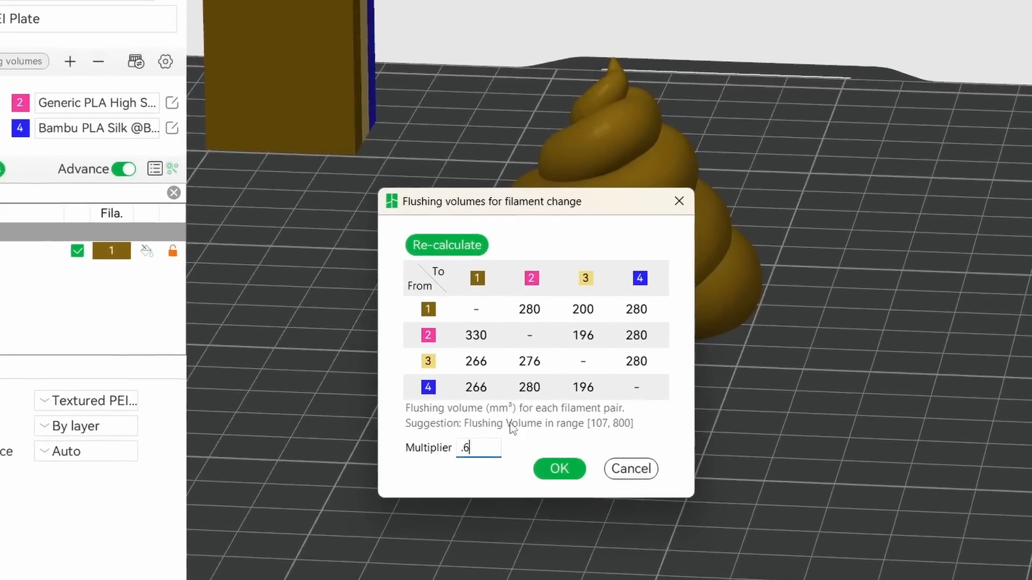
{"action": "left_click", "coordinate": [446, 245]}
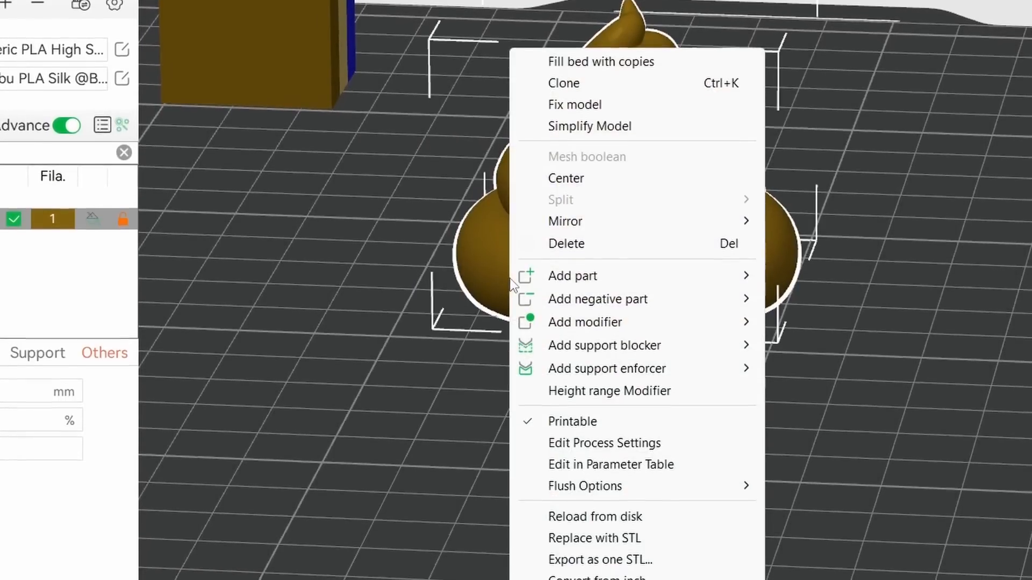
{"action": "mouse_move", "coordinate": [584, 486]}
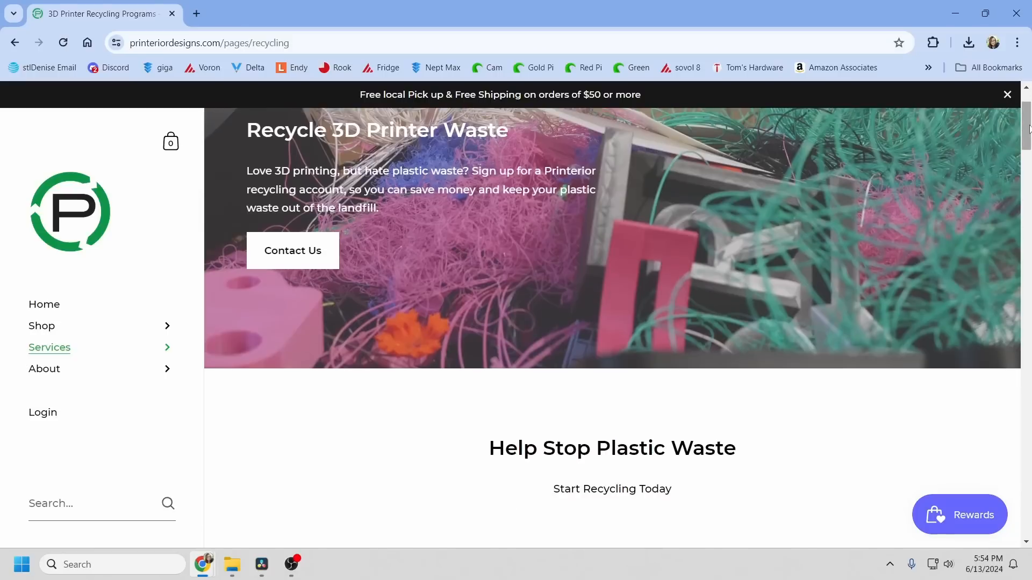
Scroll the Printerior page past the 3 Easy Steps to the 3D Filament Recycling Bin.
{"action": "scroll", "scroll_direction": "down", "scroll_amount": 3}
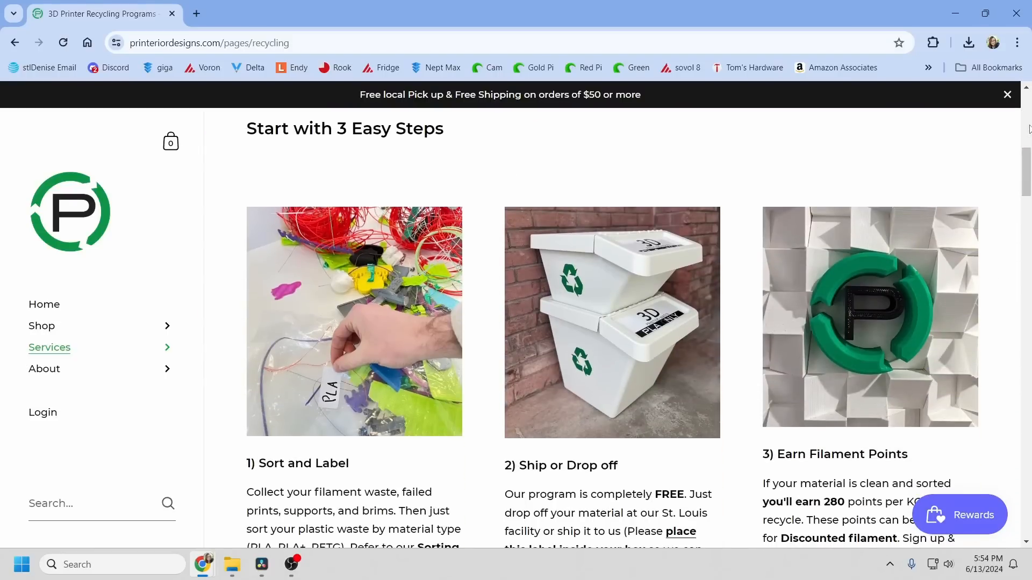
{"action": "scroll", "scroll_direction": "down", "scroll_amount": 3}
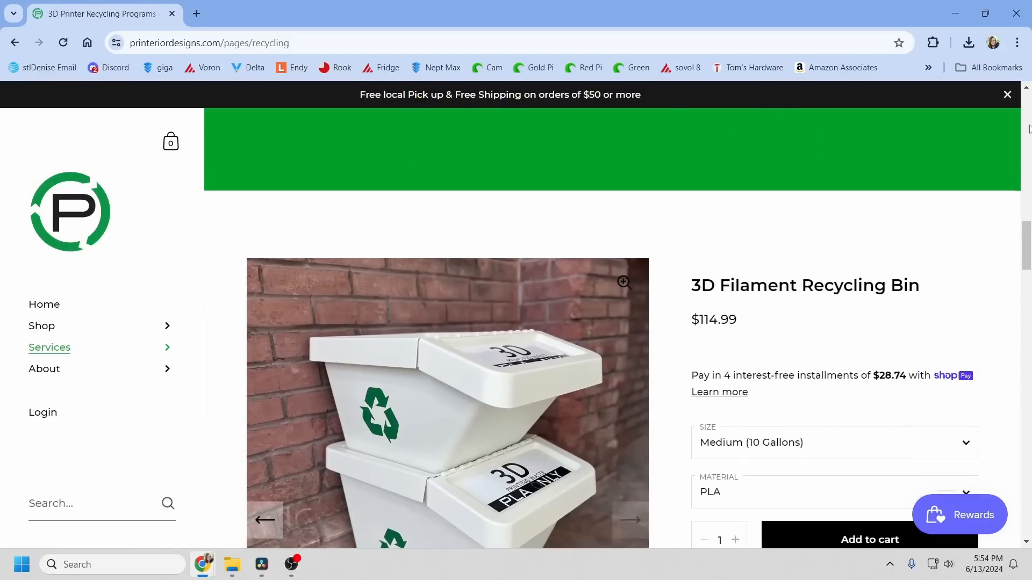
{"action": "scroll", "scroll_direction": "down", "scroll_amount": 3}
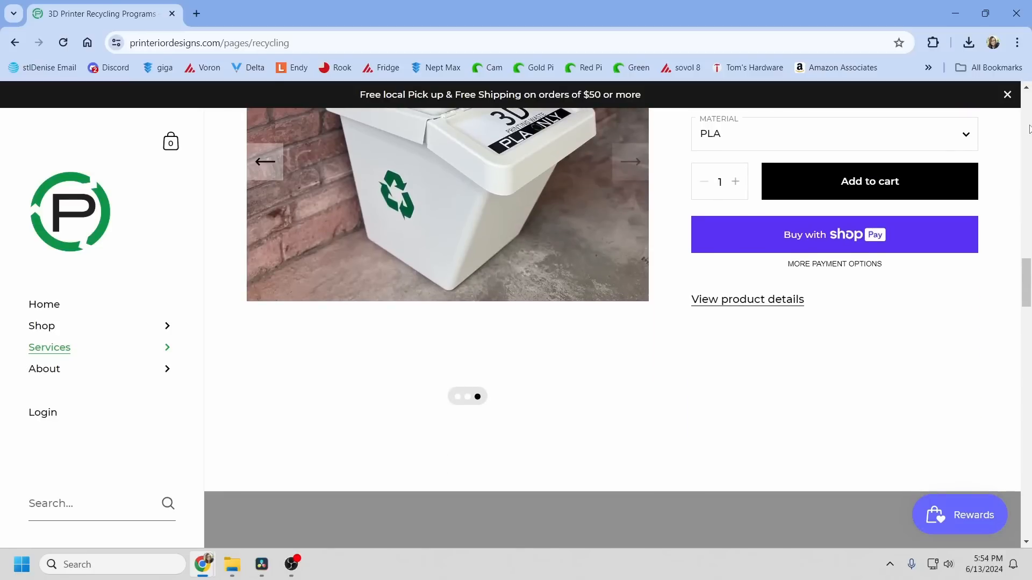
{"action": "scroll", "scroll_direction": "down", "scroll_amount": 3}
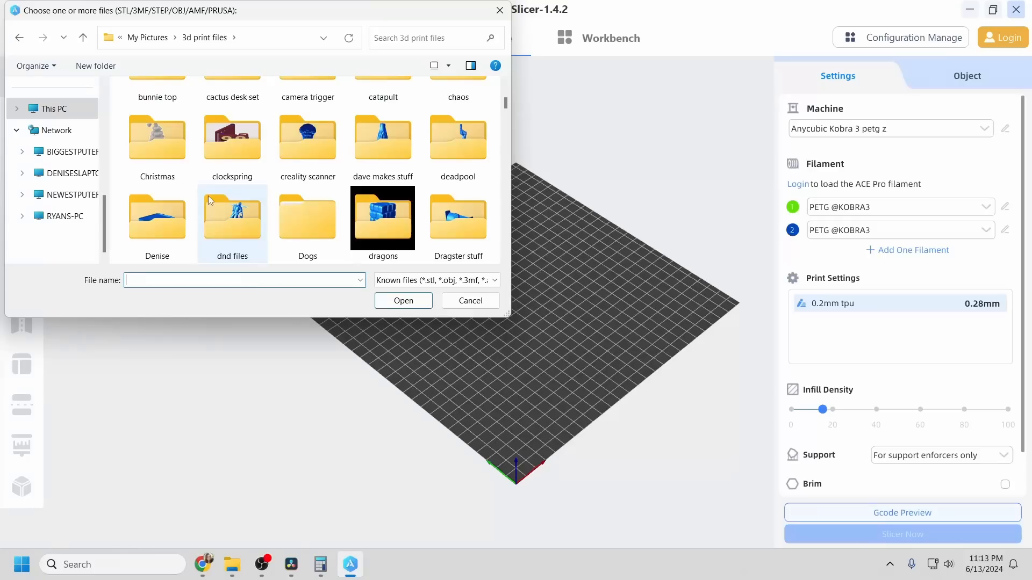
Import Pearl Dragon_Bambu_Mimetics3D from the dragons folder and start Color Painting it.
{"action": "double_click", "coordinate": [382, 218]}
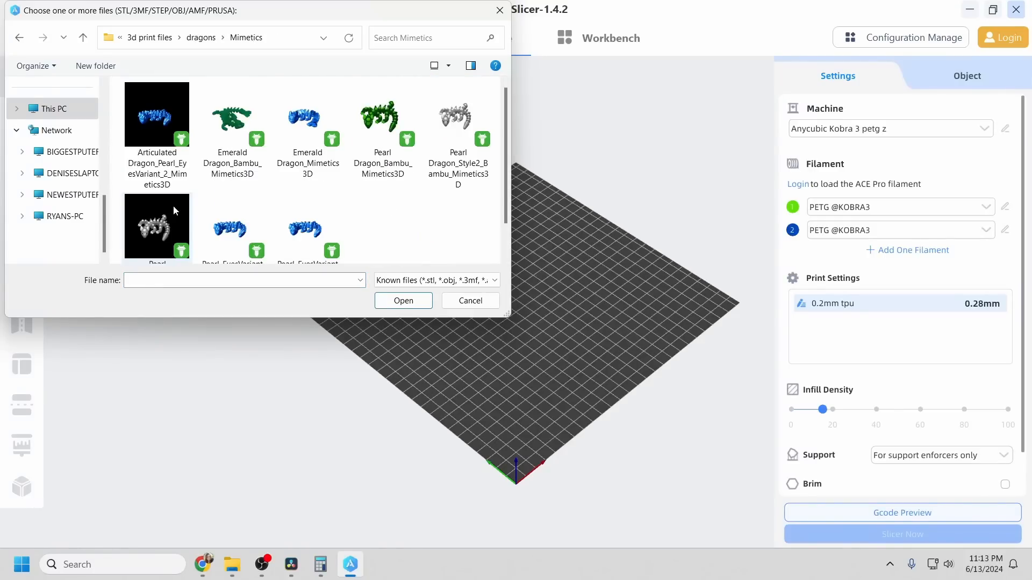
{"action": "left_click", "coordinate": [381, 118]}
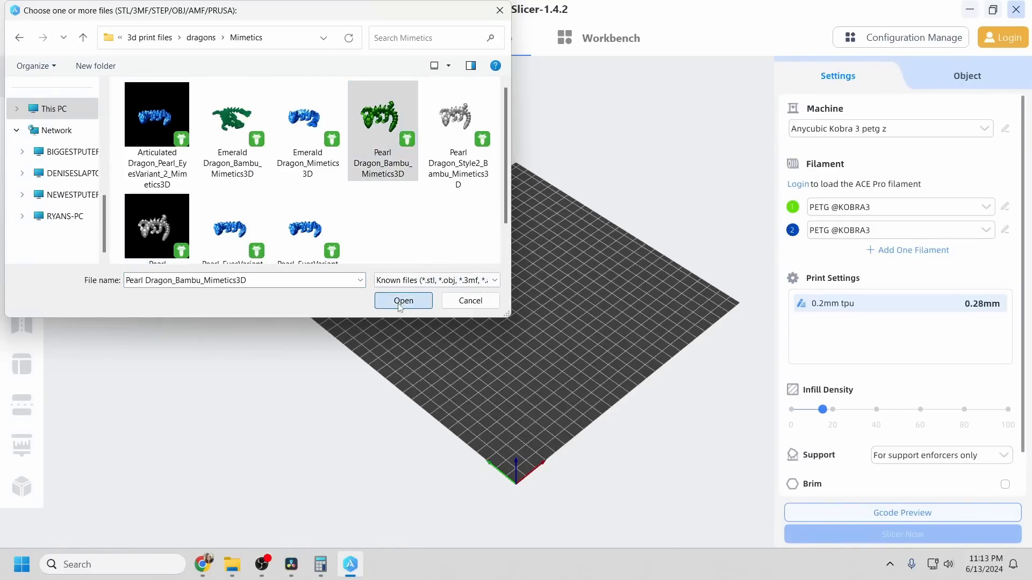
{"action": "left_click", "coordinate": [403, 301]}
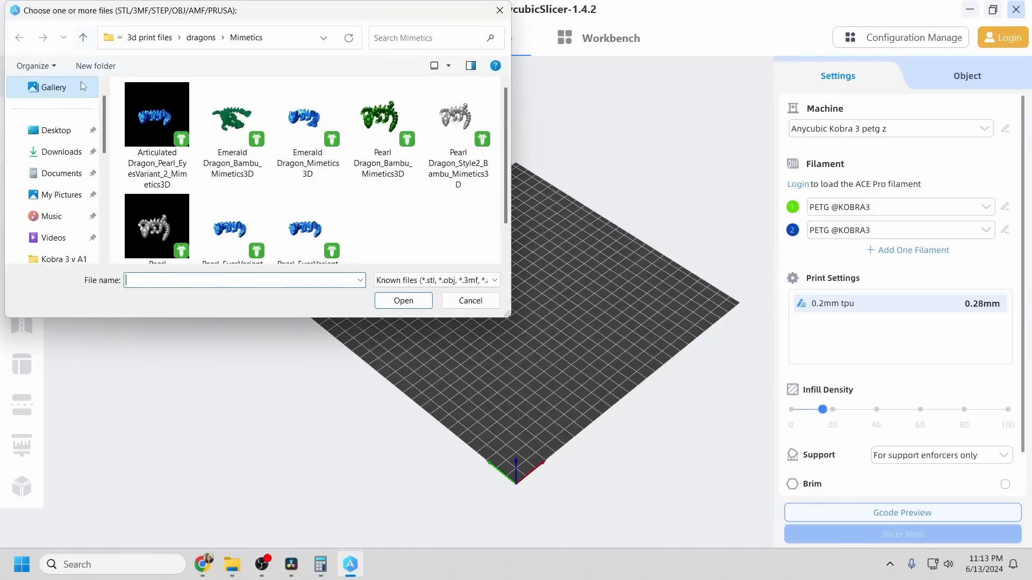
{"action": "scroll", "scroll_direction": "down", "scroll_amount": 3}
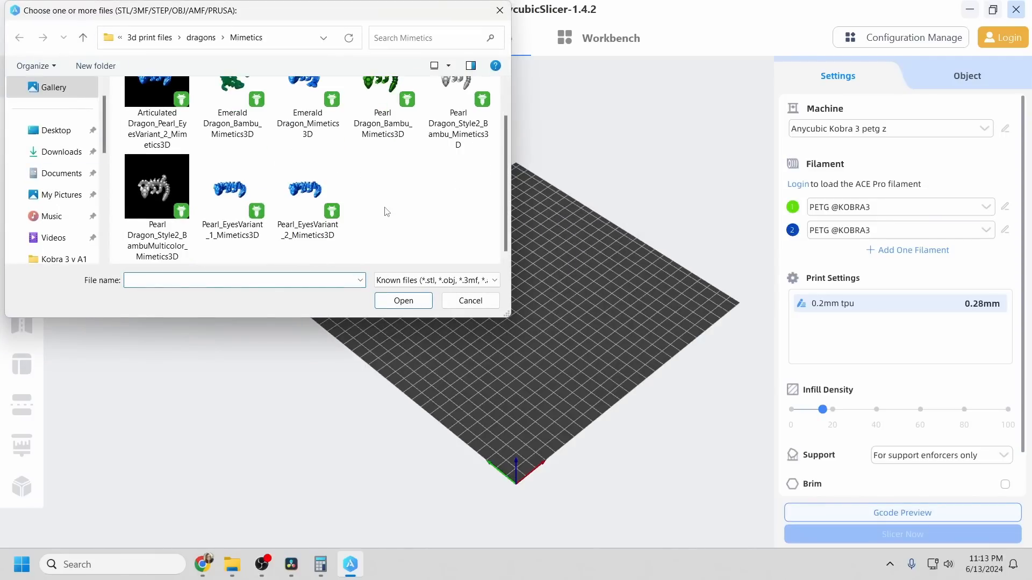
{"action": "left_click", "coordinate": [403, 300]}
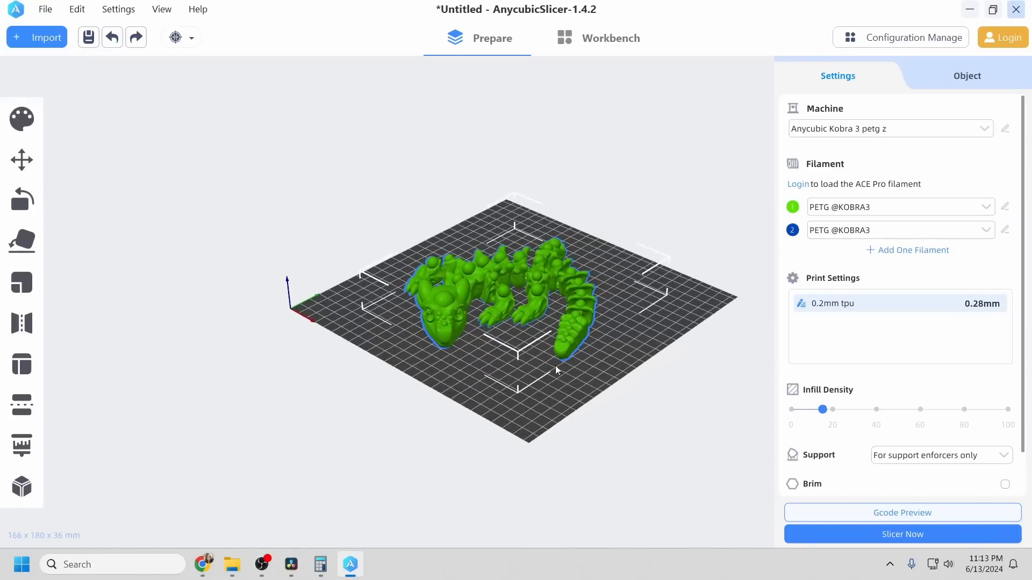
{"action": "left_click", "coordinate": [21, 120]}
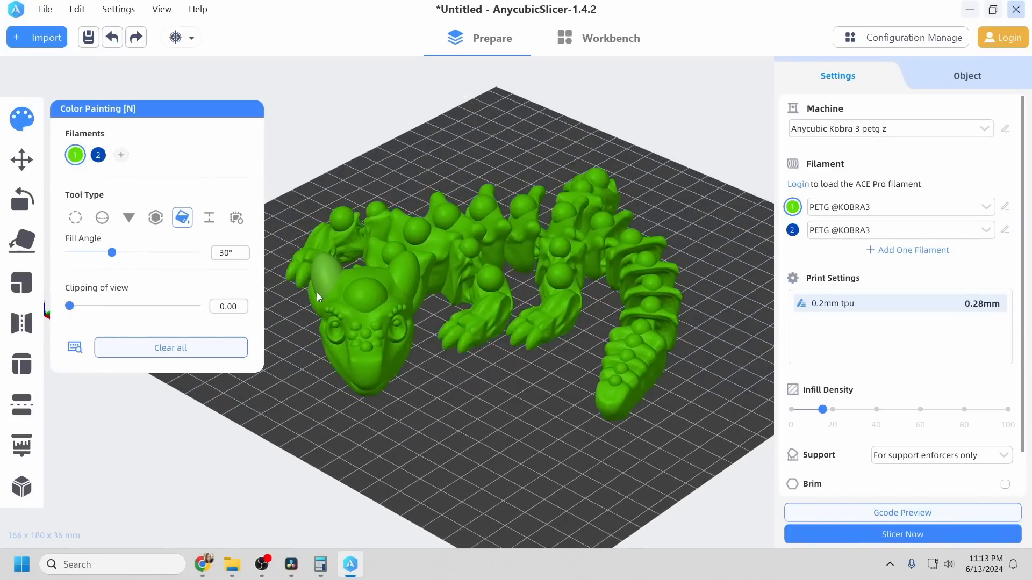